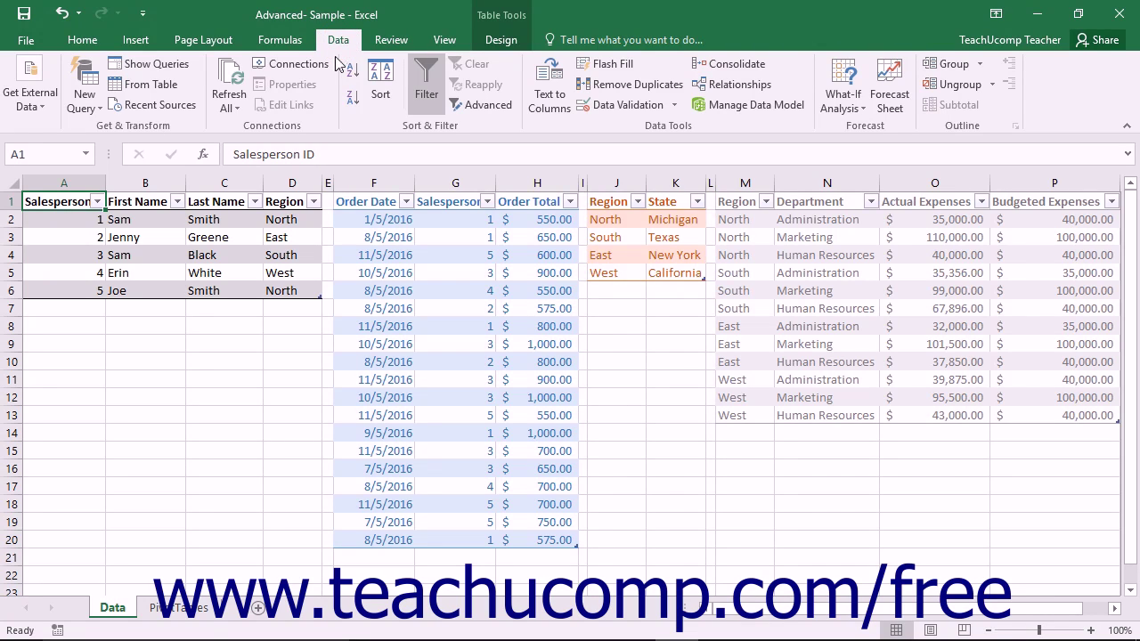
mouse_move(299, 63)
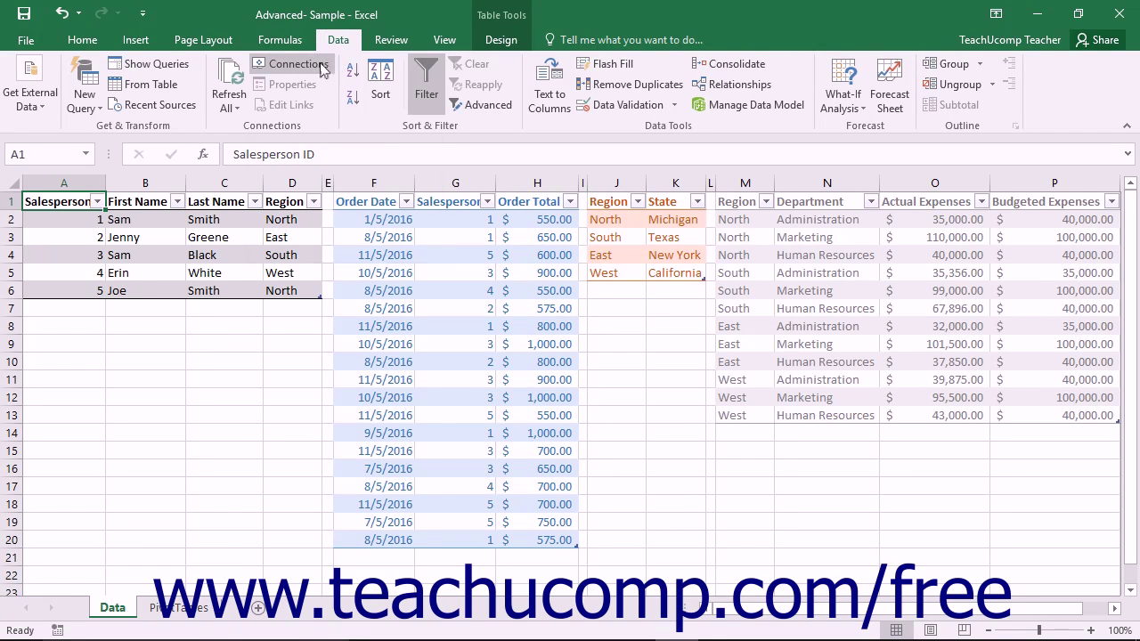
mouse_move(228, 80)
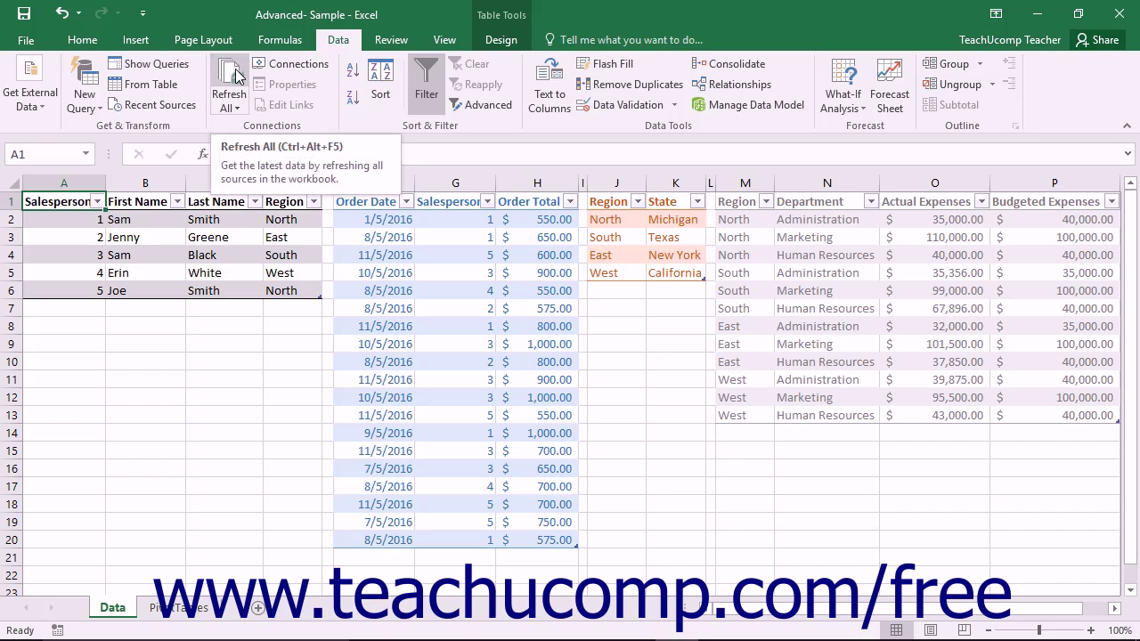
- Refresh all data connections in the workbook from the Data tab
left_click(228, 84)
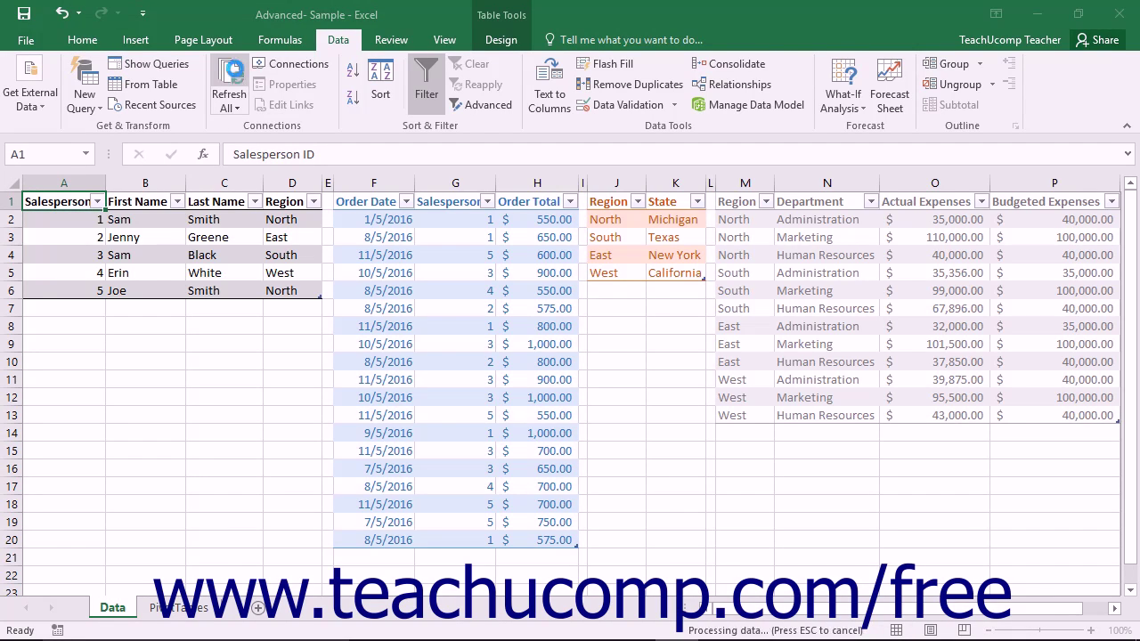
mouse_move(290, 64)
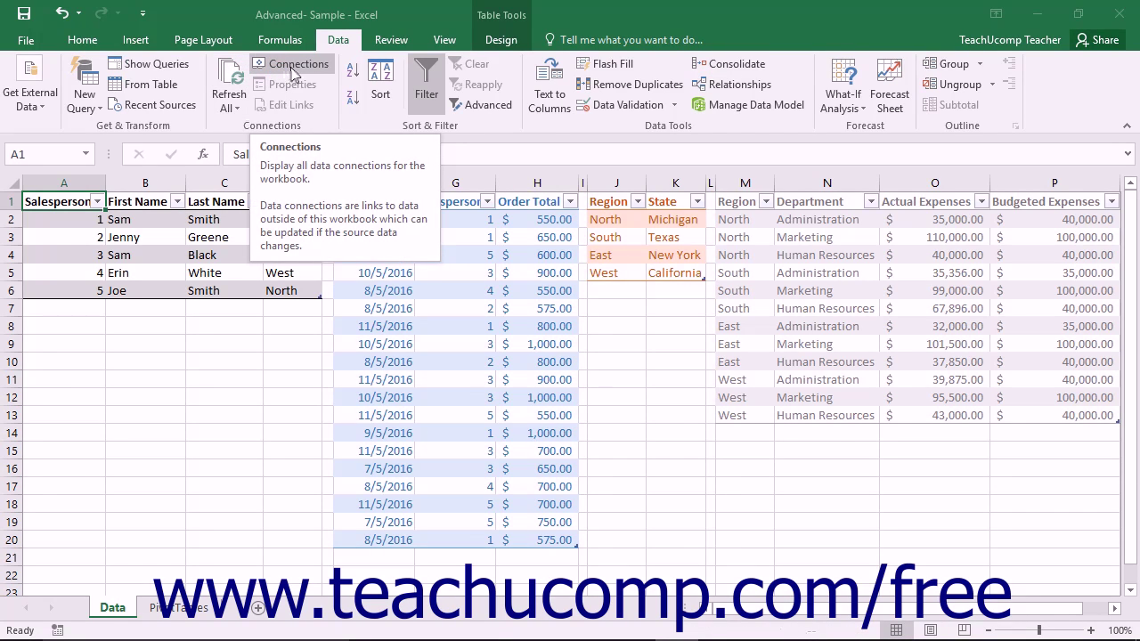
- Show the Workbook Connections list and select the Northwind2010 Customers connection
left_click(291, 63)
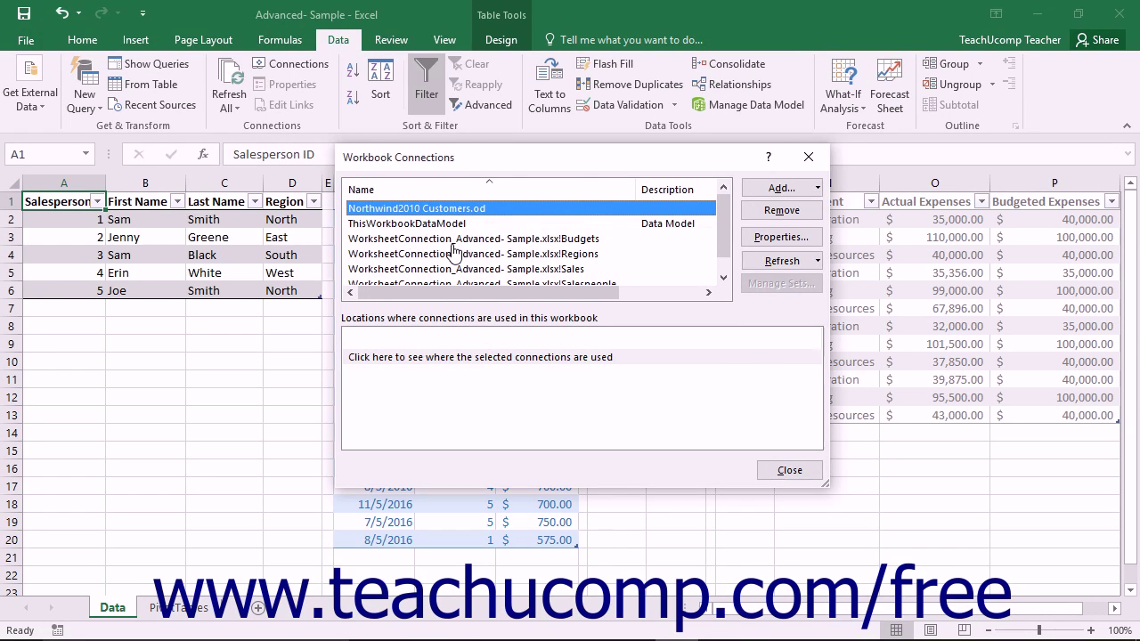
mouse_move(462, 239)
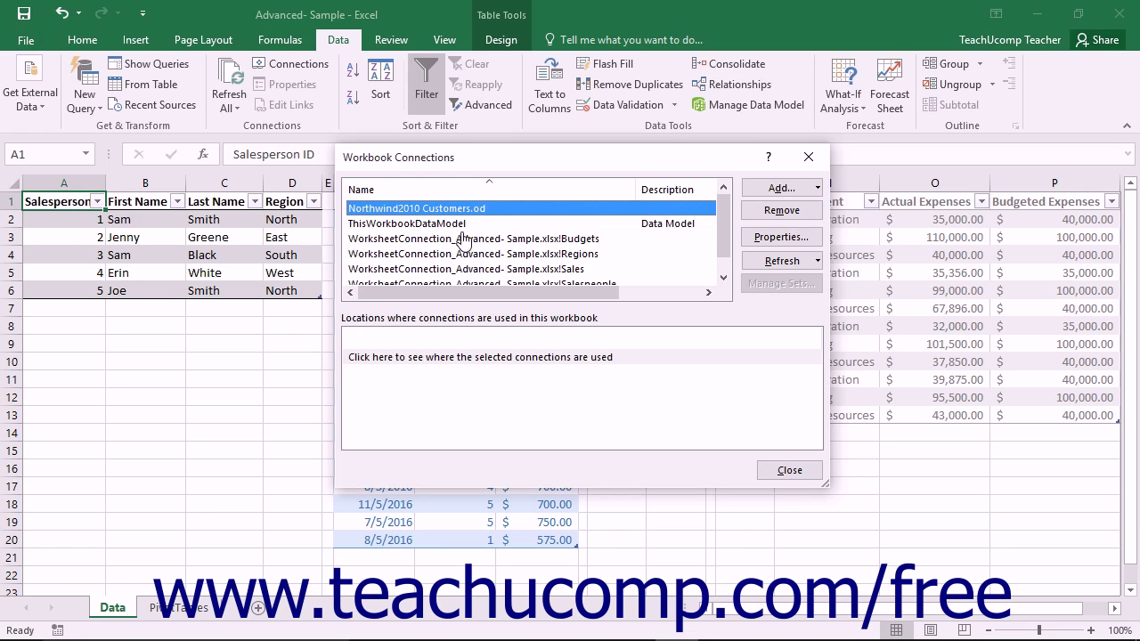
left_click(463, 207)
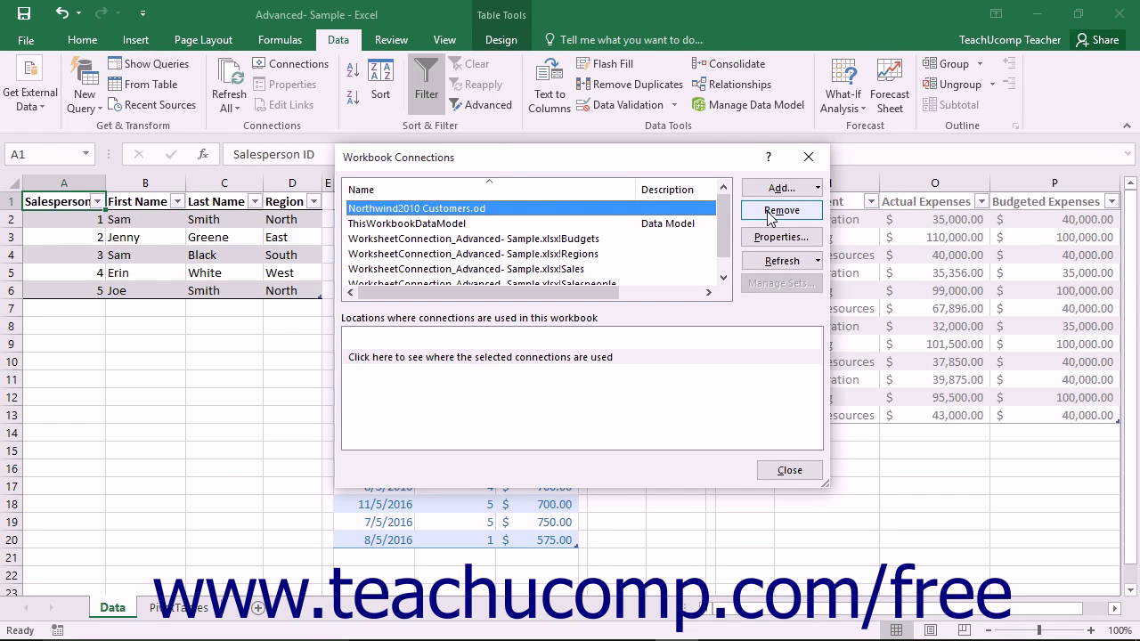
- Remove the Northwind2010 Customers connection and confirm the deletion warning
left_click(781, 211)
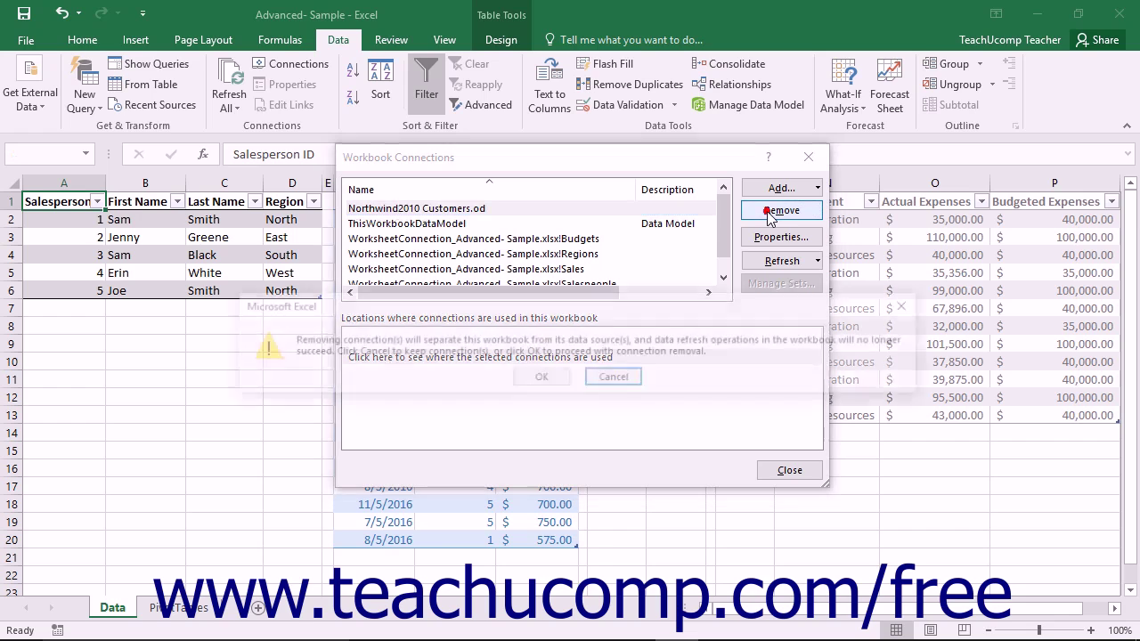
left_click(781, 210)
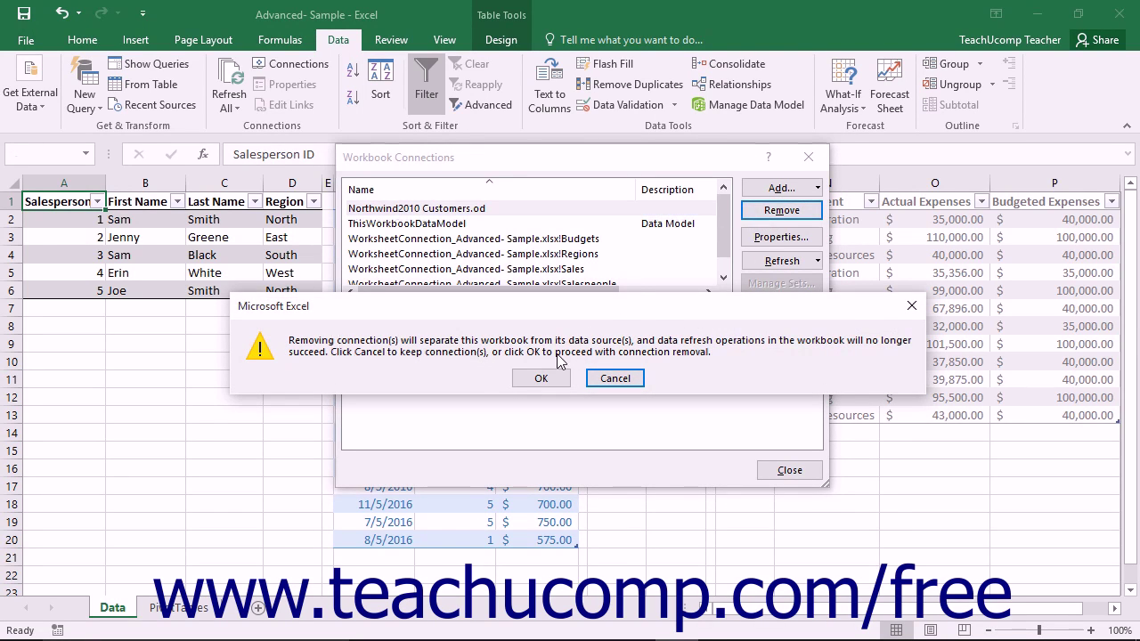
mouse_move(541, 377)
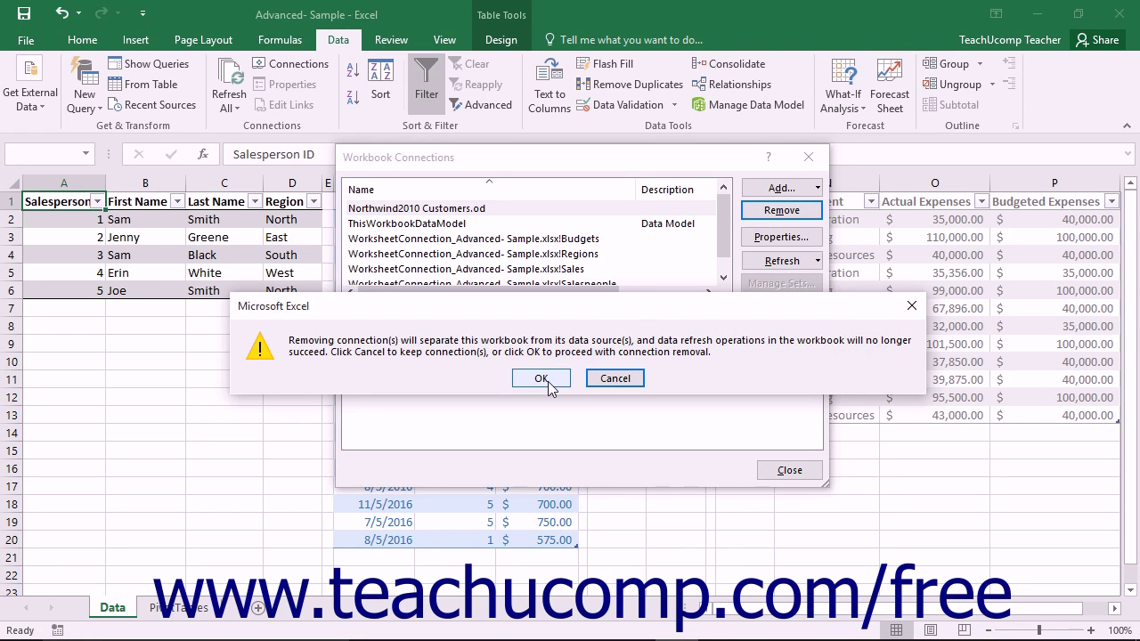
left_click(540, 377)
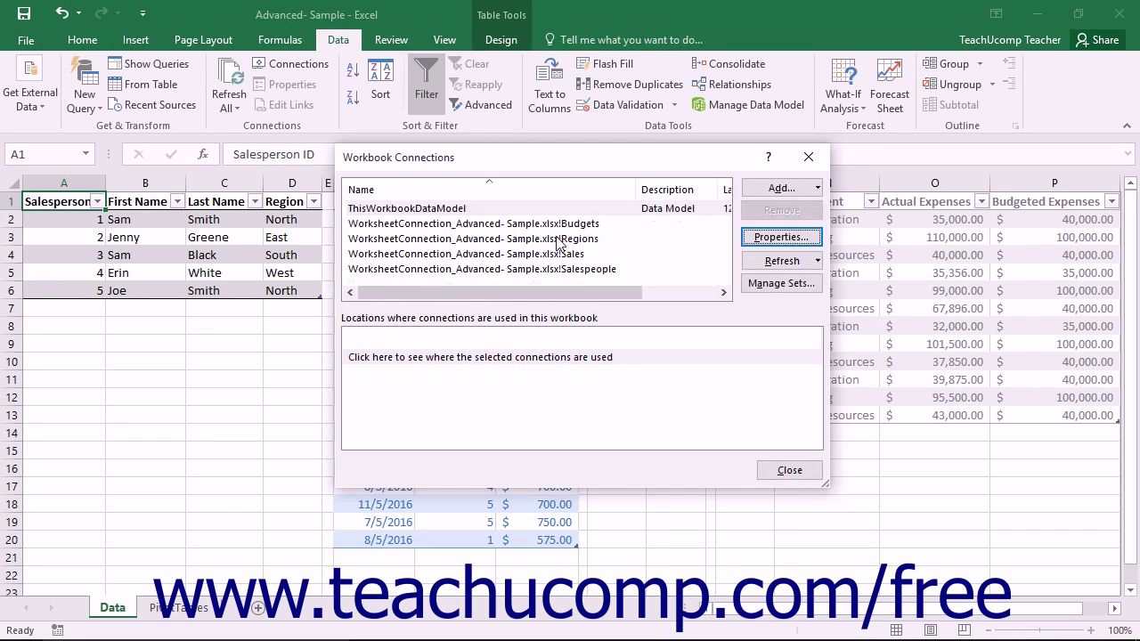
left_click(473, 224)
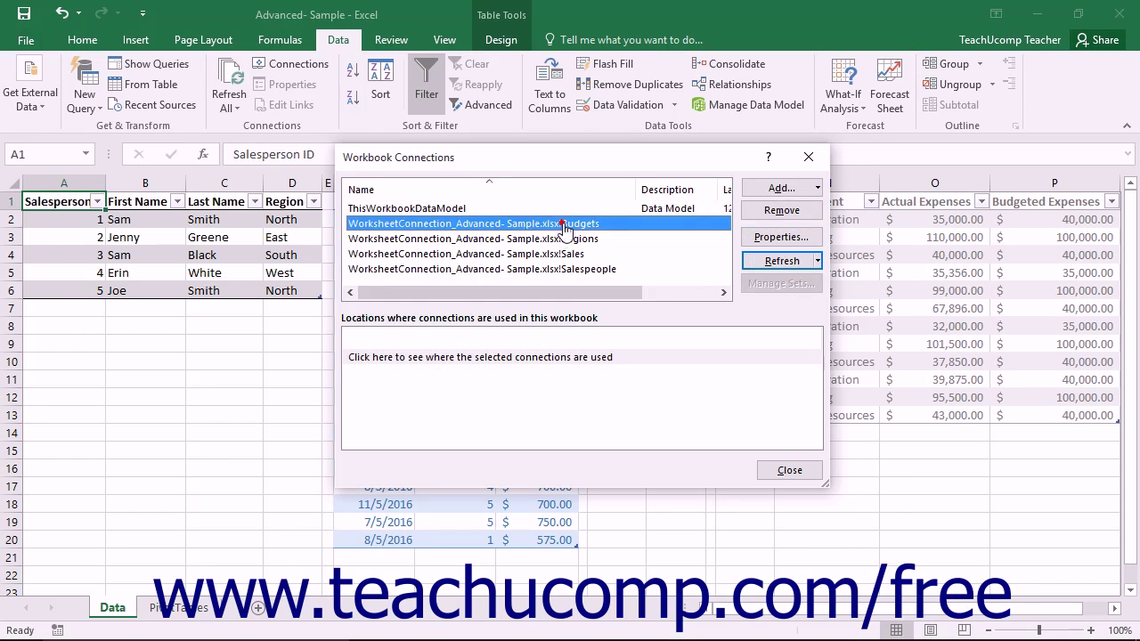
left_click(781, 236)
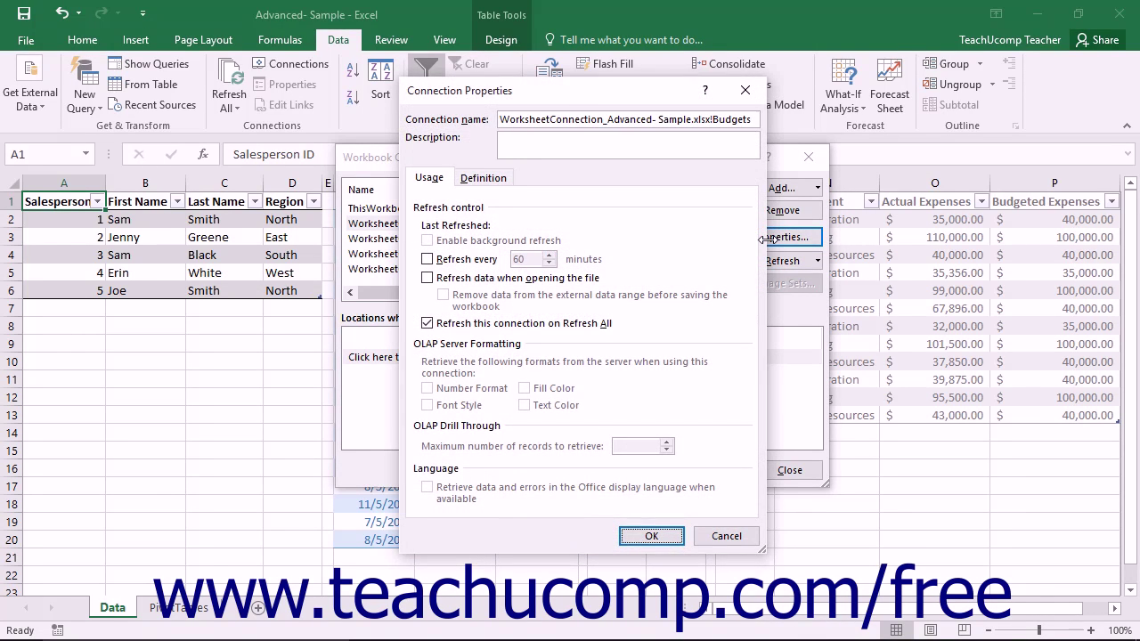
mouse_move(670, 240)
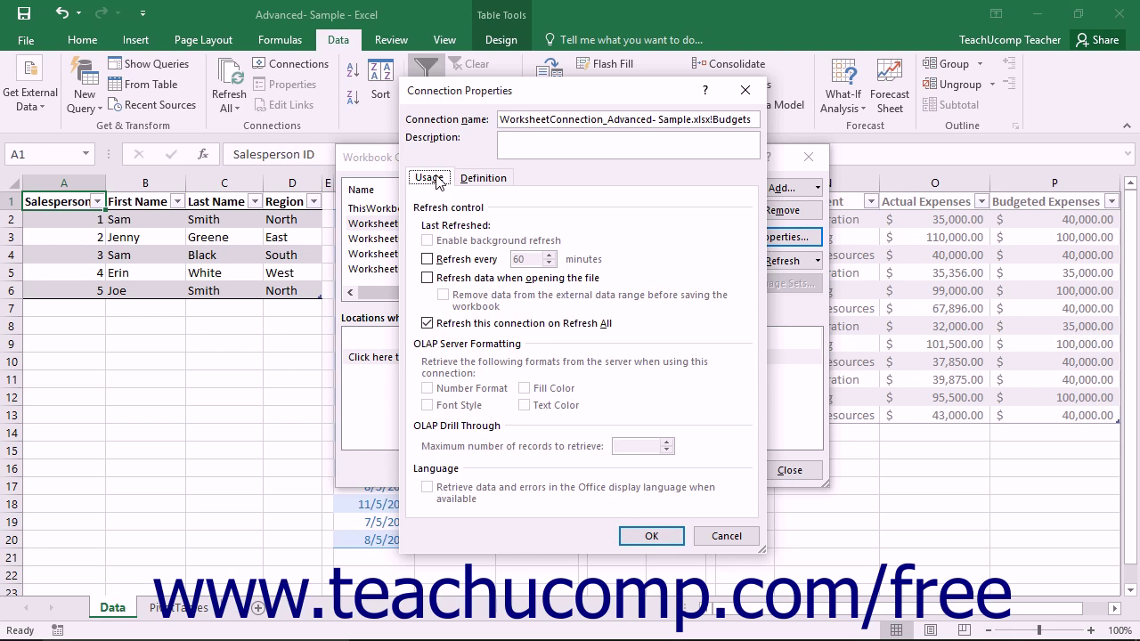
mouse_move(472, 214)
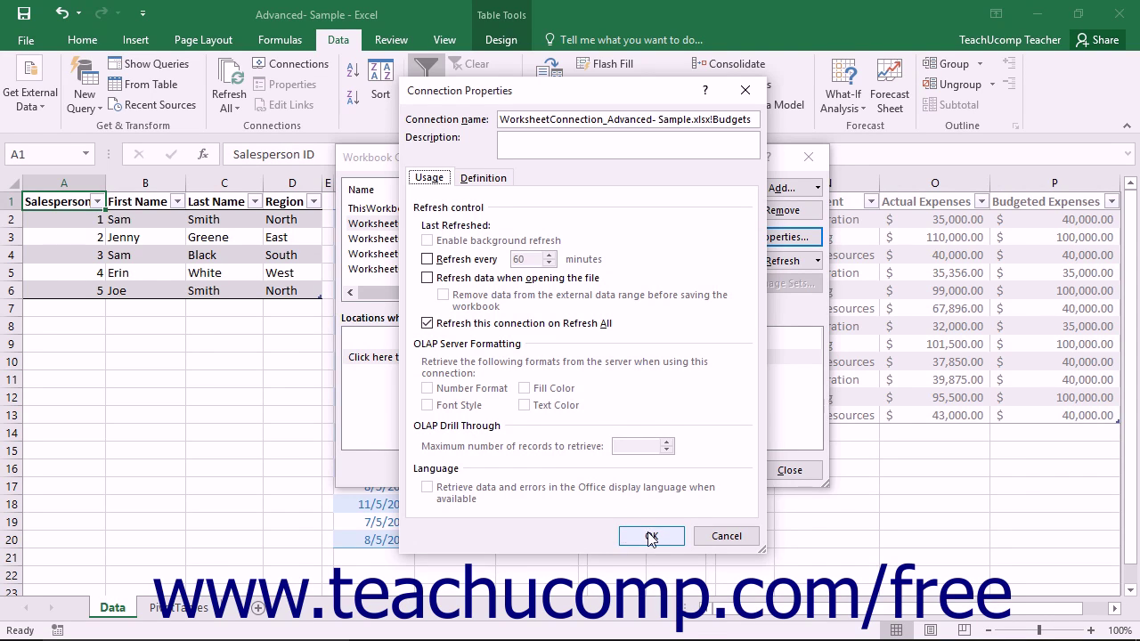
left_click(651, 535)
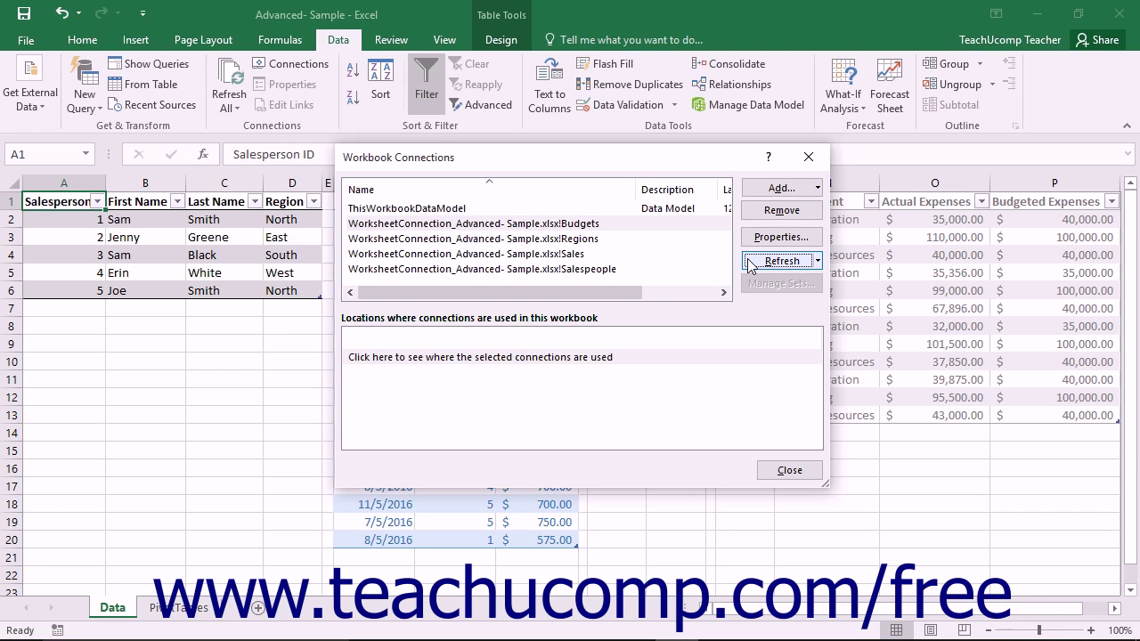
- Refresh the Budgets connection from the Workbook Connections dialog
left_click(781, 261)
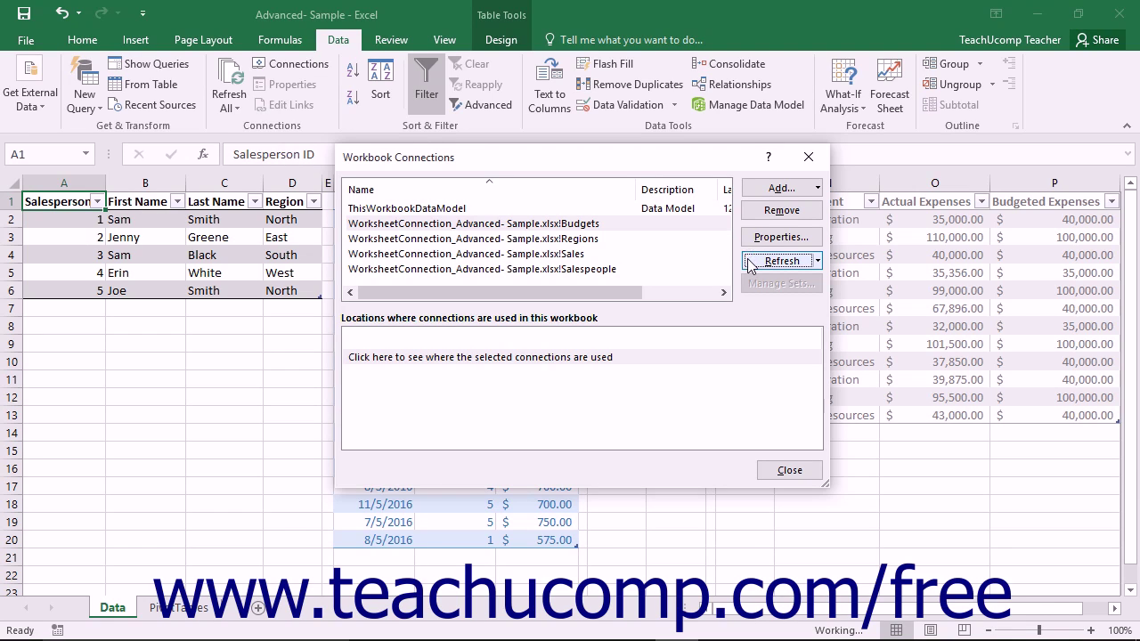
left_click(782, 261)
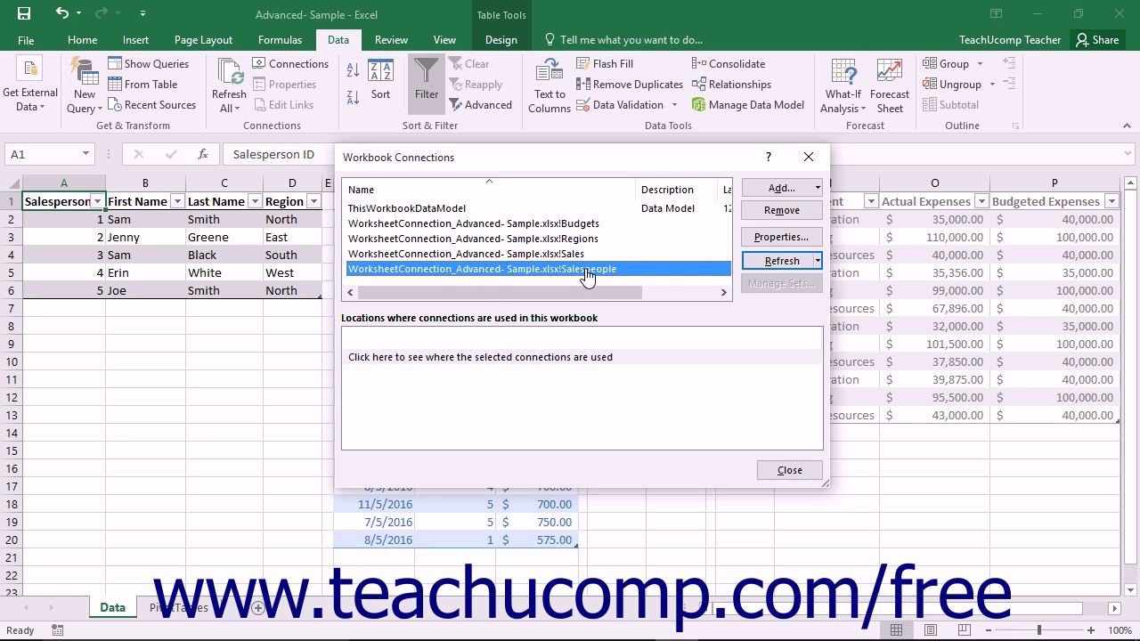
mouse_move(507, 357)
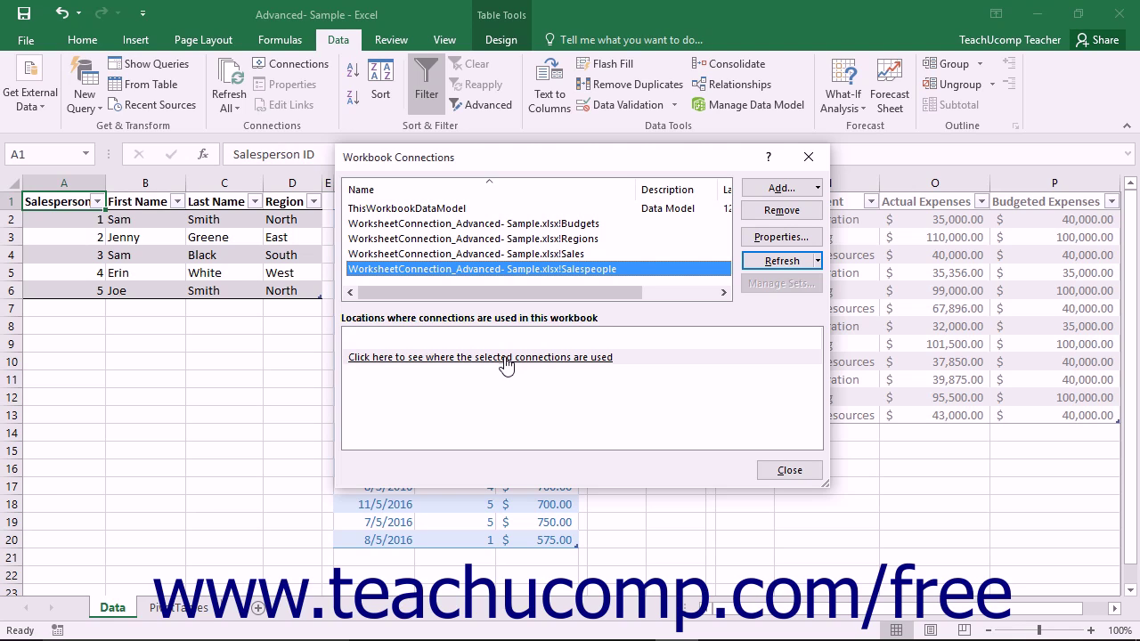
- Show where Salespeople is used and jump to PivotTable3's $A$1:$B$13 on the PivotTables sheet
left_click(480, 356)
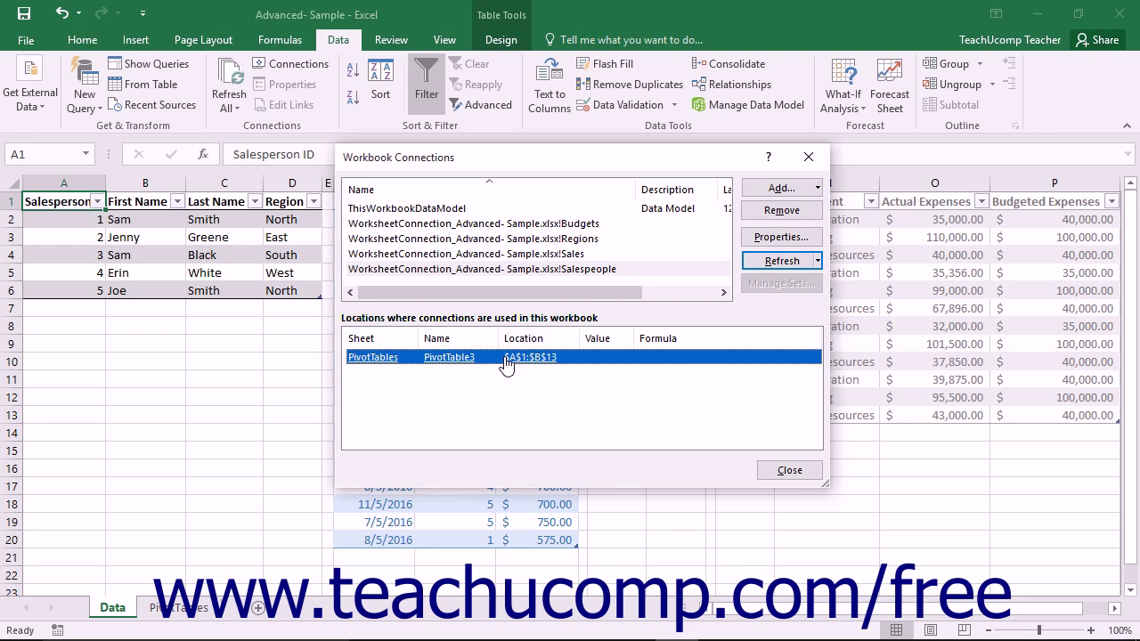
mouse_move(519, 365)
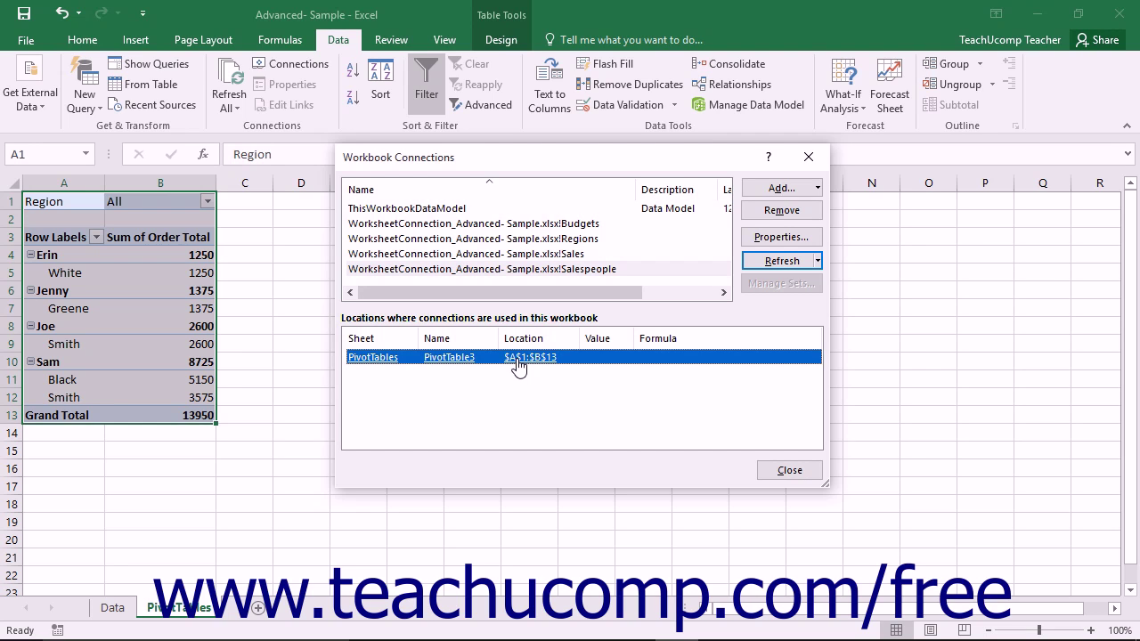
left_click(789, 471)
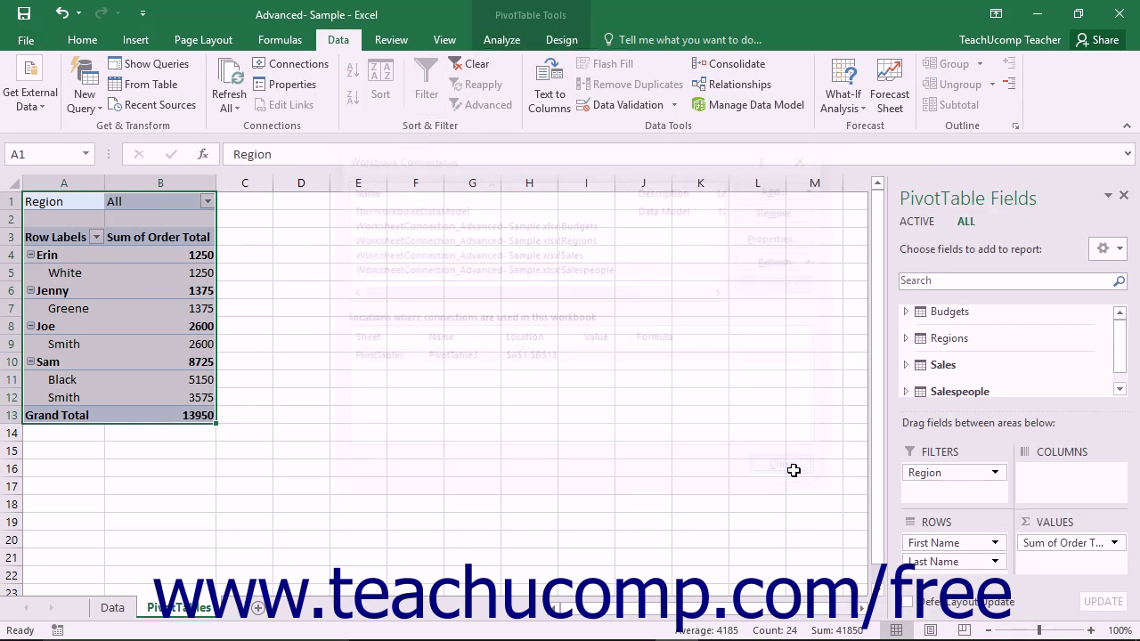